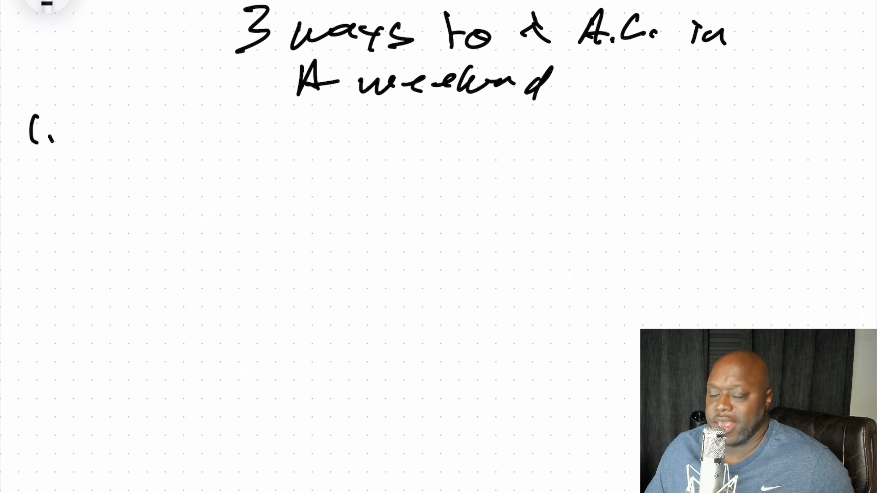
Handwrite '1. digital Product' under the title and begin 'Business' on the right
left_click_drag(73, 138, 103, 117)
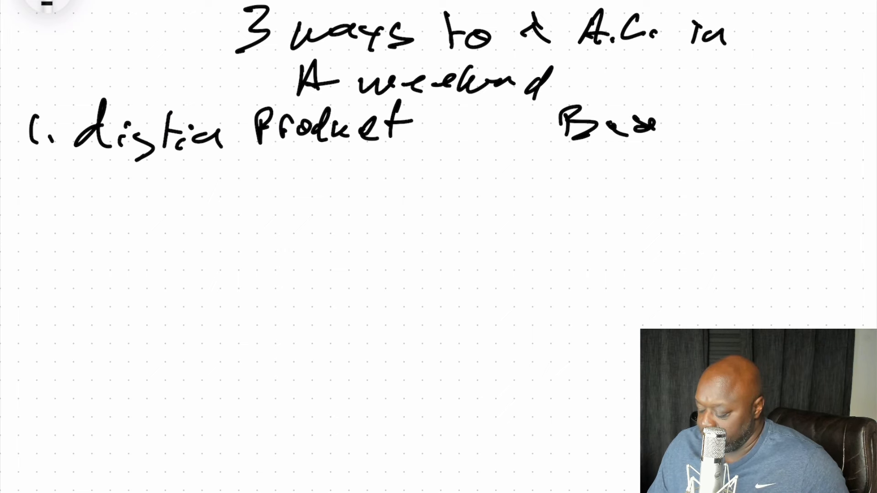
Write '2. Send email' and '3. A.L.', then diagram Business branching to Traffic, LP, System
left_click_drag(654, 123, 766, 123)
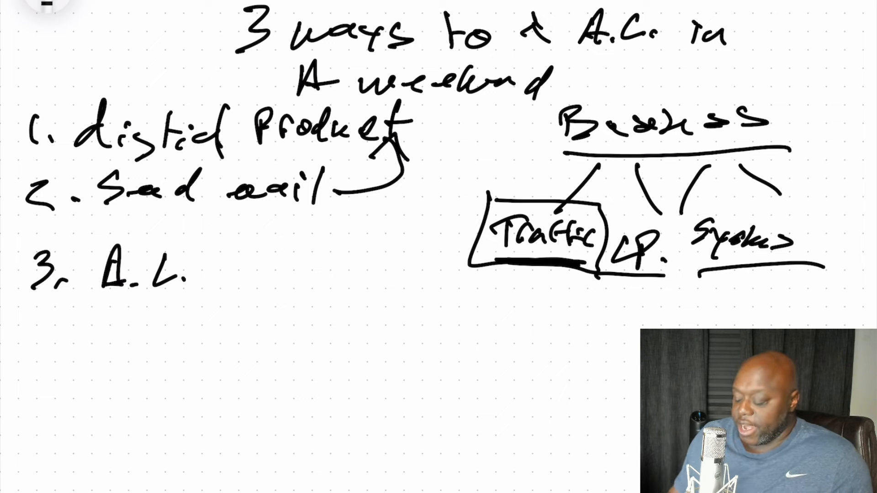
Outline a page below 'Send email' with three squiggly text lines
left_click_drag(246, 224, 251, 434)
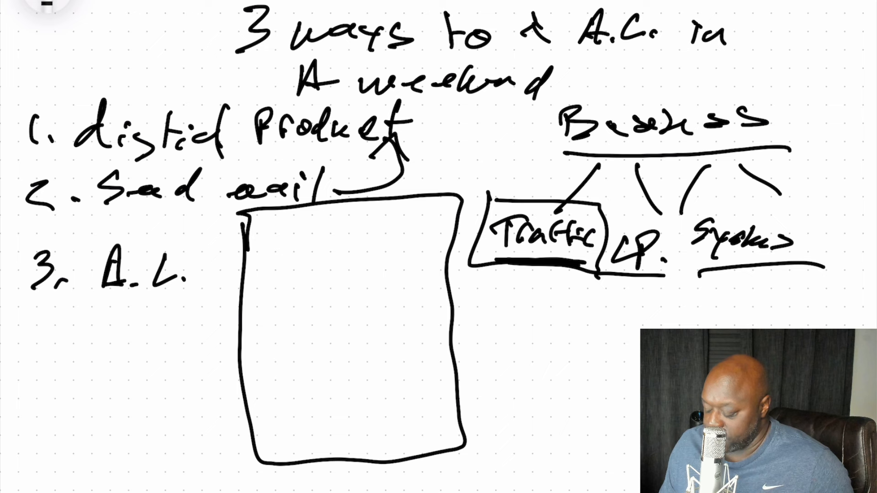
left_click_drag(274, 241, 425, 237)
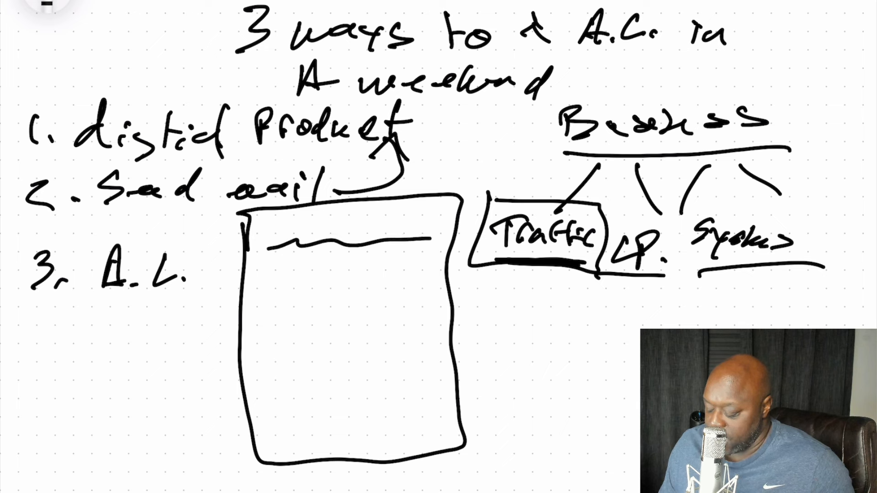
left_click_drag(271, 266, 416, 269)
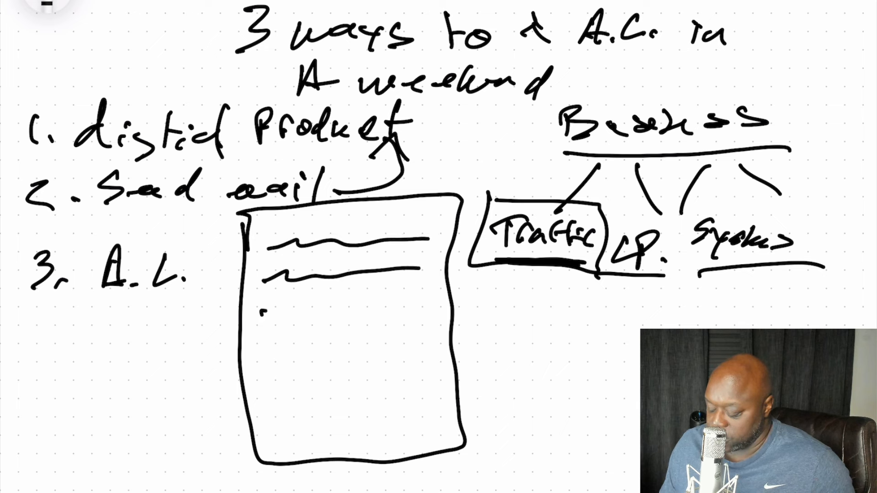
left_click_drag(263, 299, 416, 299)
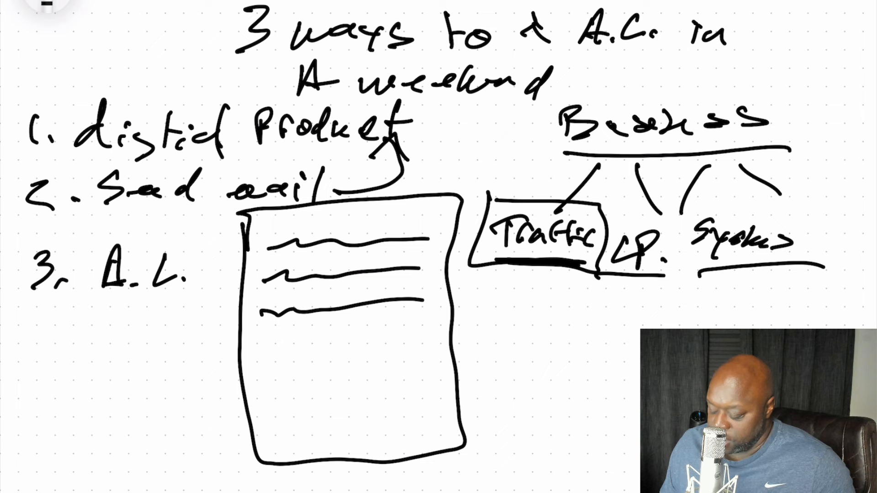
Add a boxed emphasised line and more text lines below it in the page sketch
left_click_drag(263, 313, 425, 347)
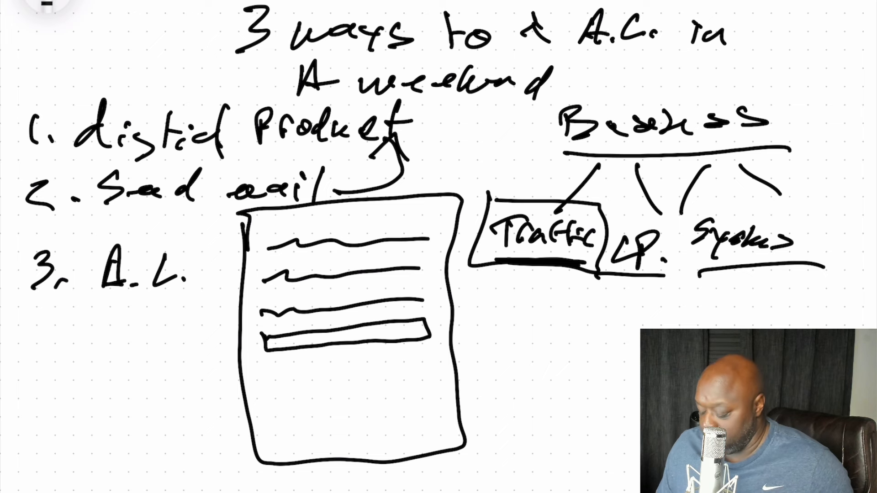
left_click_drag(266, 374, 321, 372)
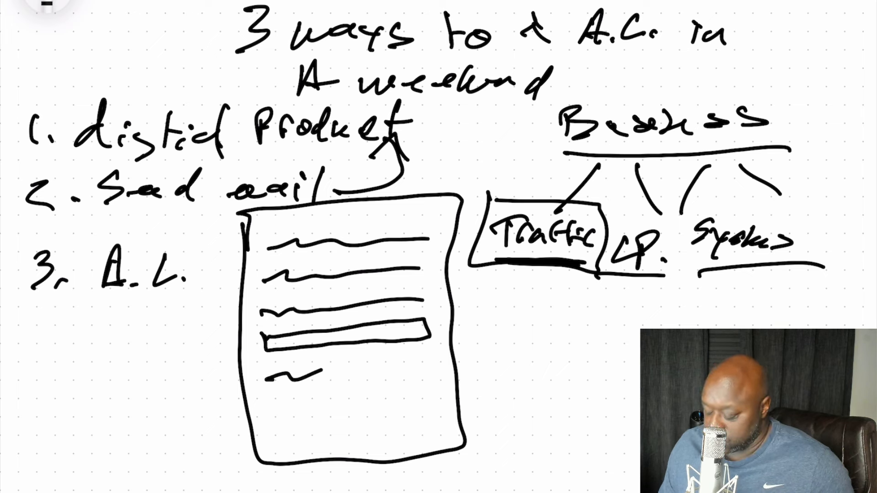
left_click_drag(274, 375, 436, 408)
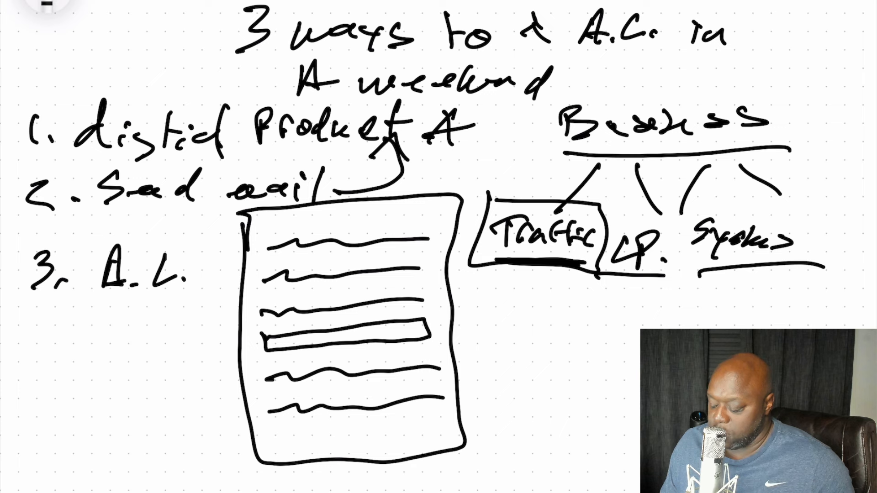
left_click_drag(425, 118, 459, 151)
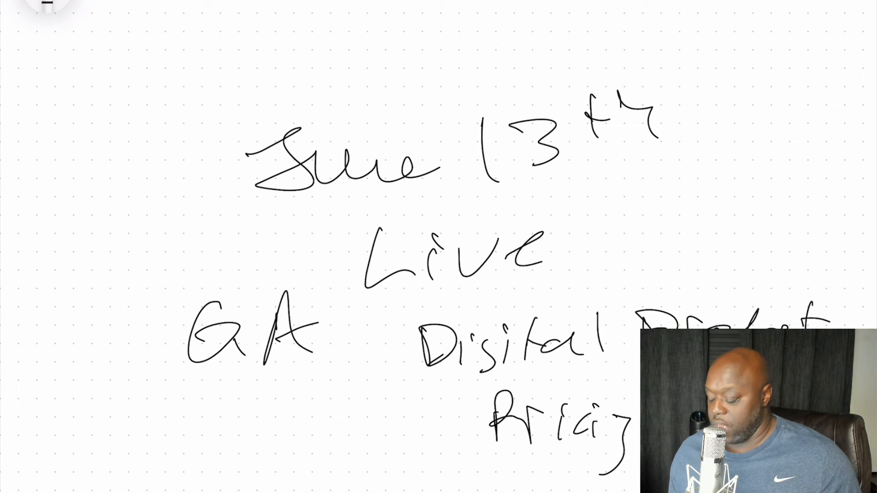
Underline the 'June 13th' date on the new page
left_click_drag(356, 302, 386, 352)
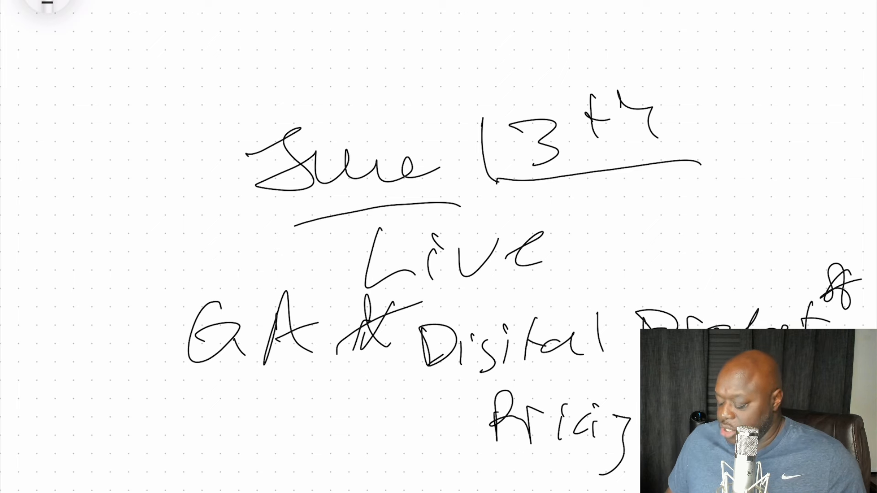
Underline the word 'Digital' below the June 13th date
left_click_drag(397, 386, 626, 369)
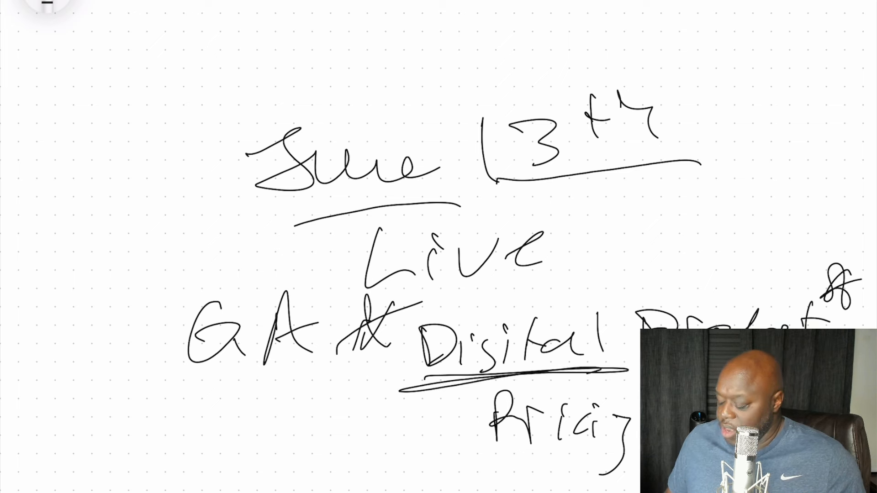